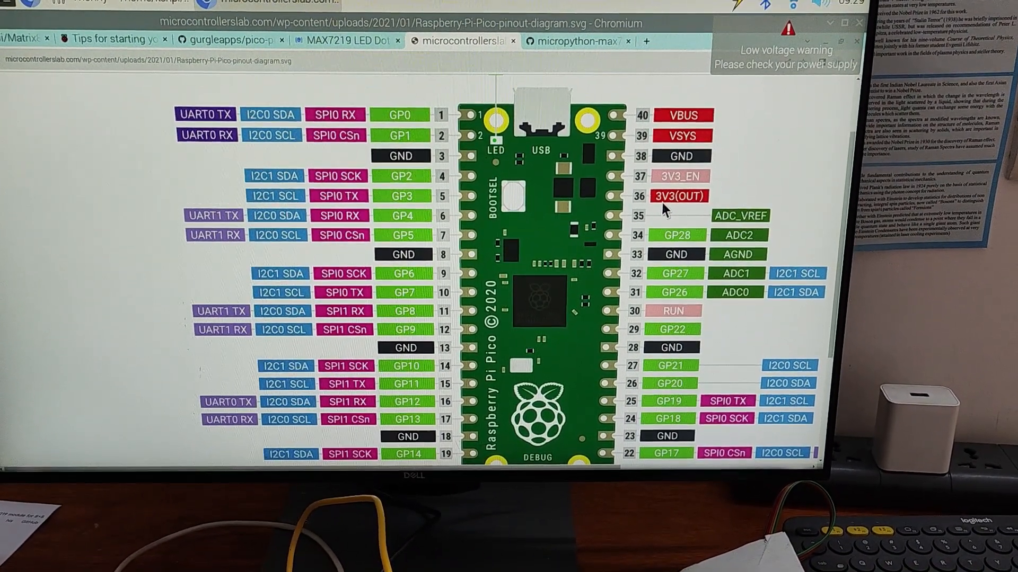
Scroll down through main.py's driver code before moving on to the images-to-byte-array converter
scroll(down, 3)
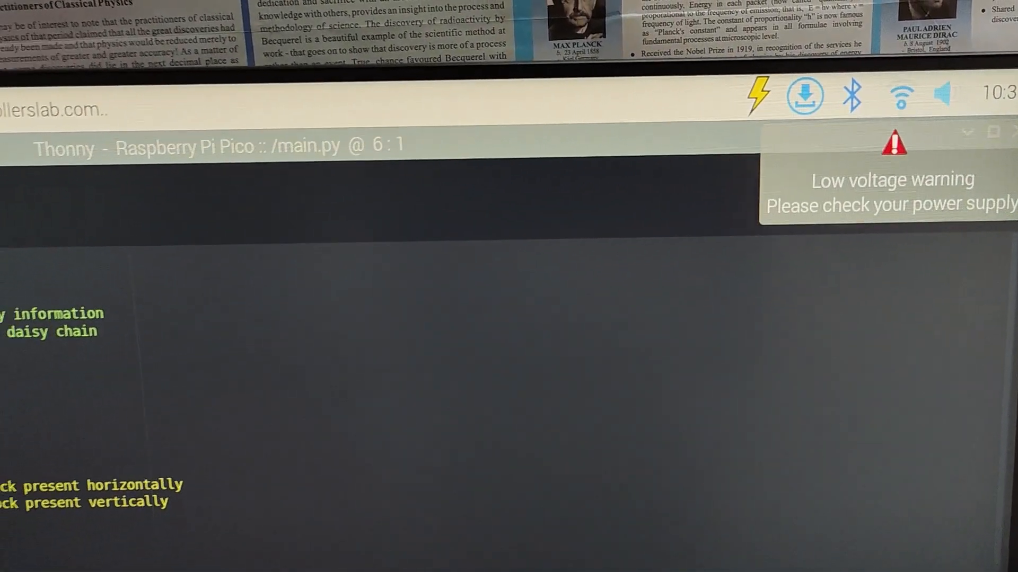
click(84, 102)
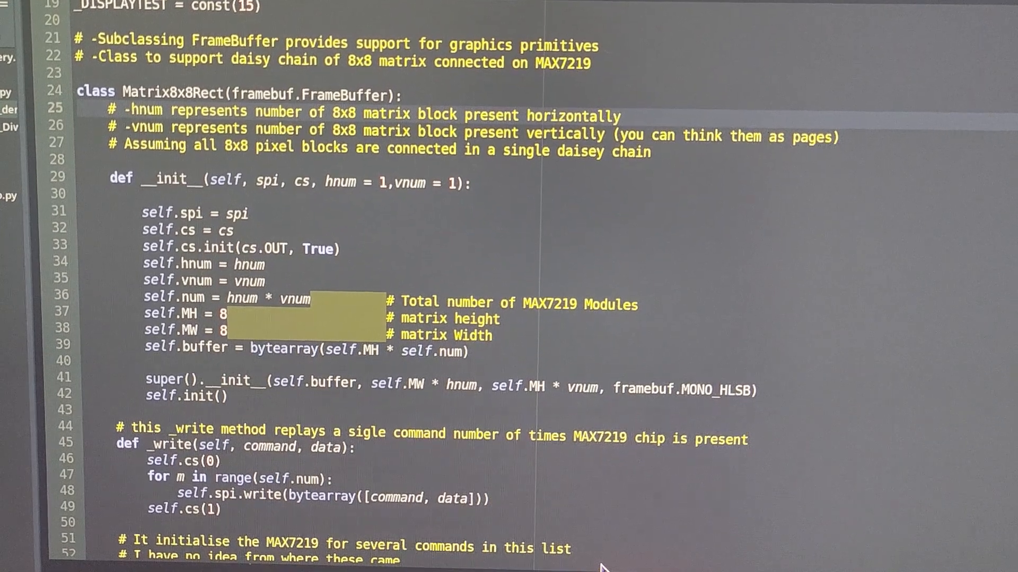
scroll(down, 3)
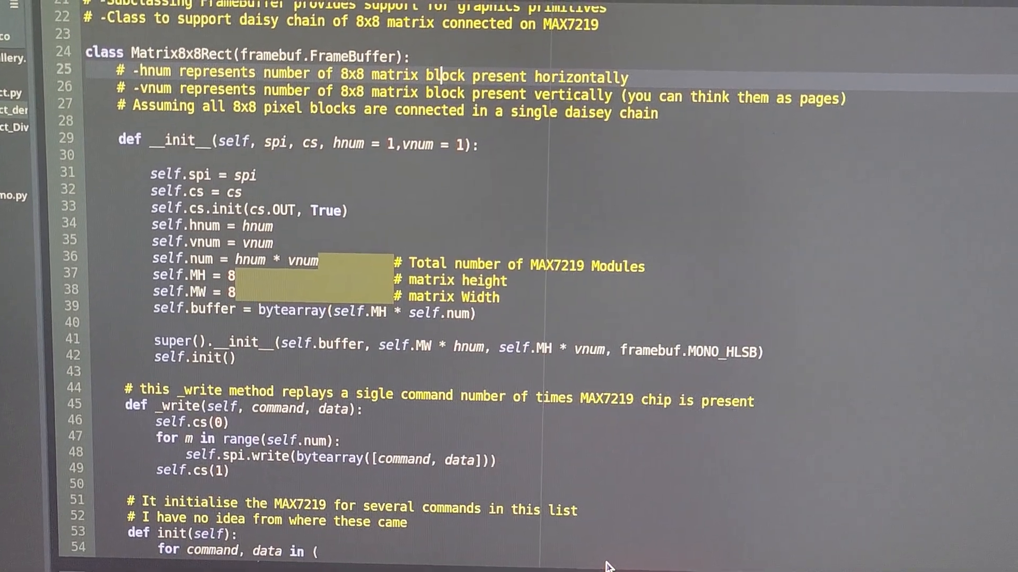
scroll(down, 3)
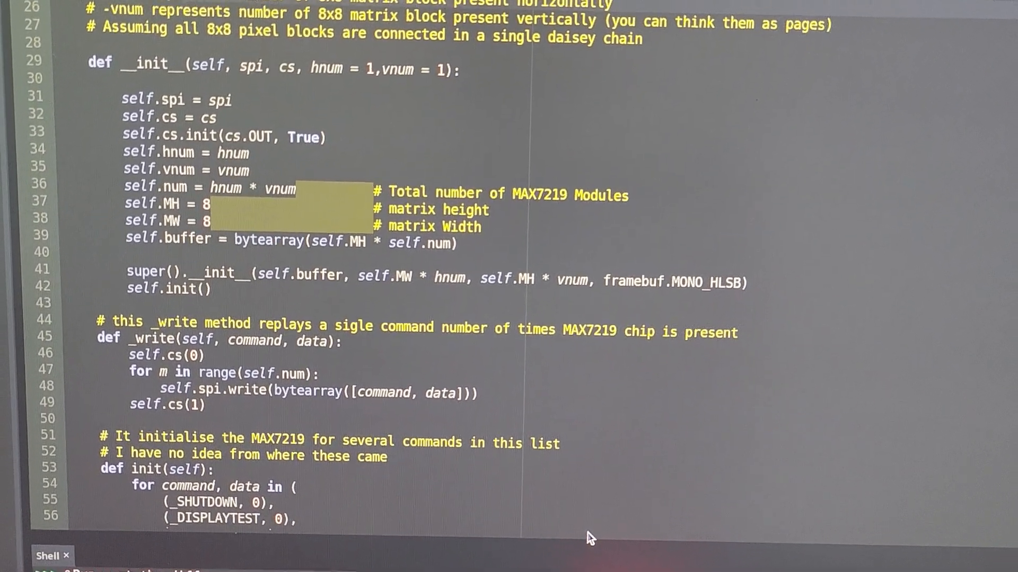
scroll(down, 3)
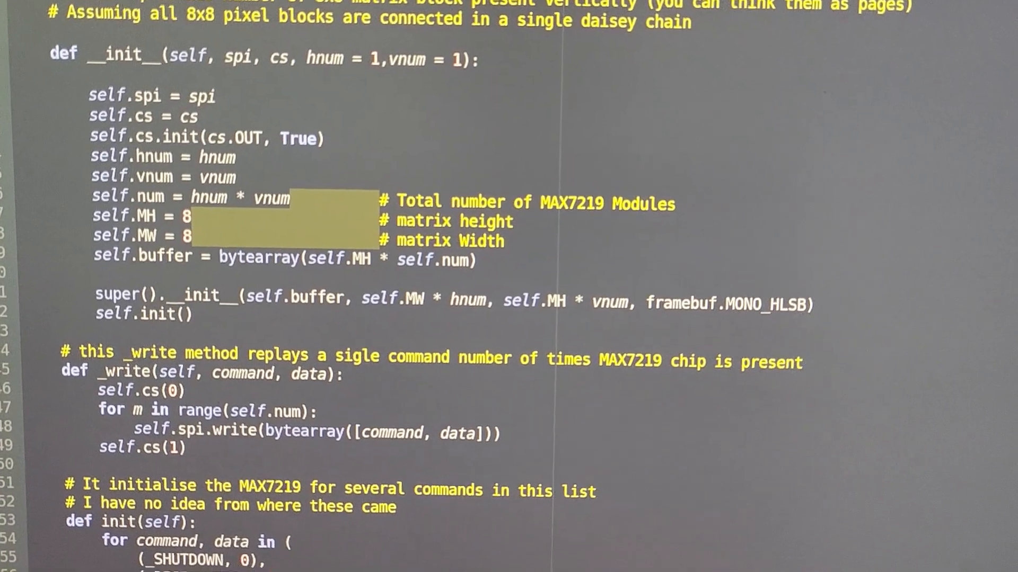
scroll(down, 3)
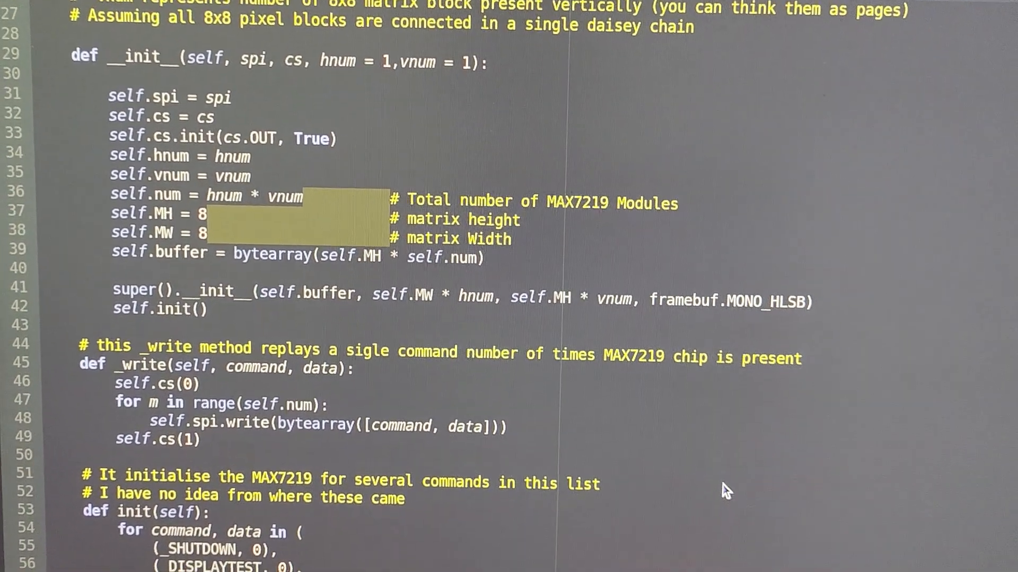
scroll(down, 3)
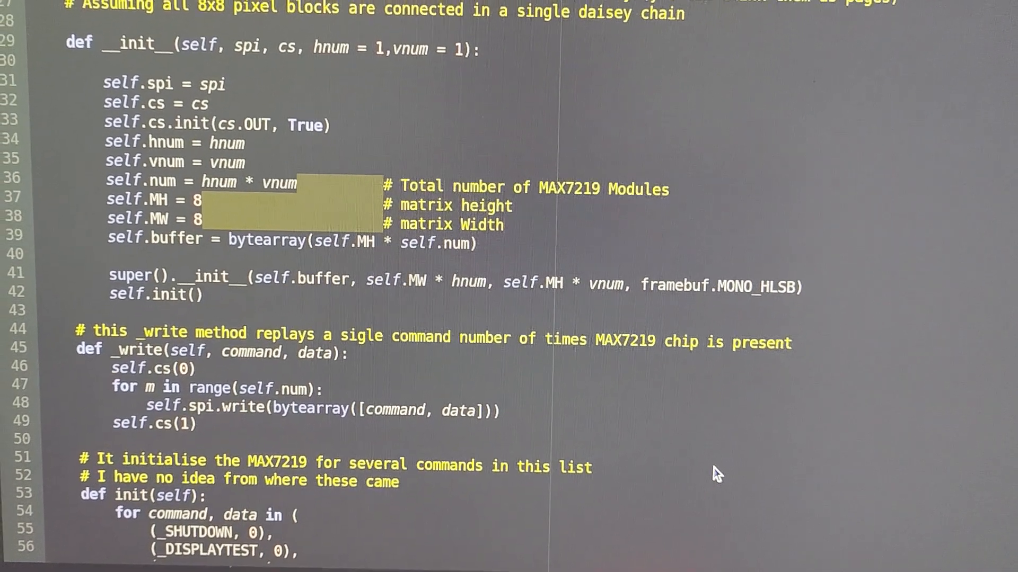
scroll(down, 3)
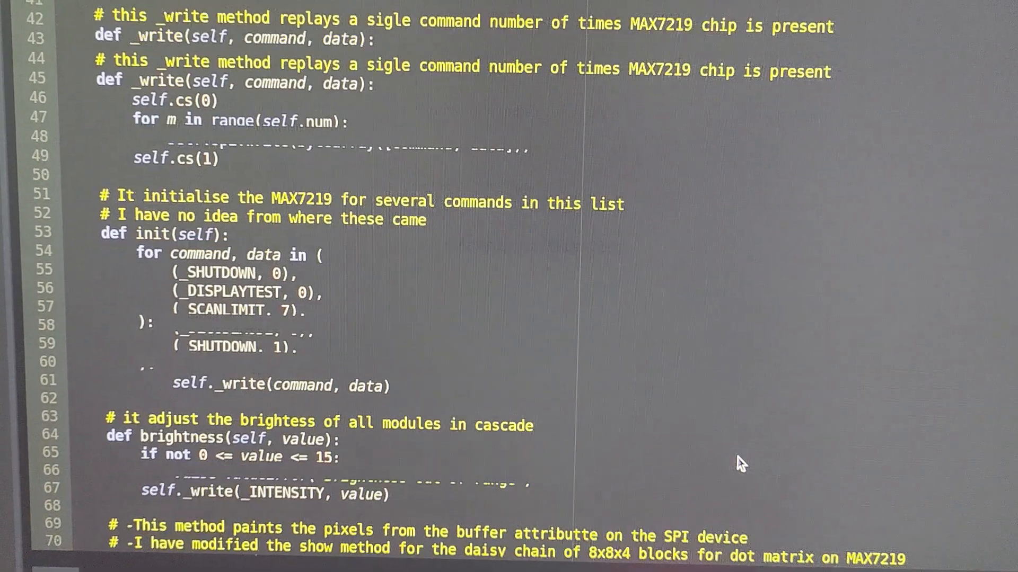
scroll(down, 3)
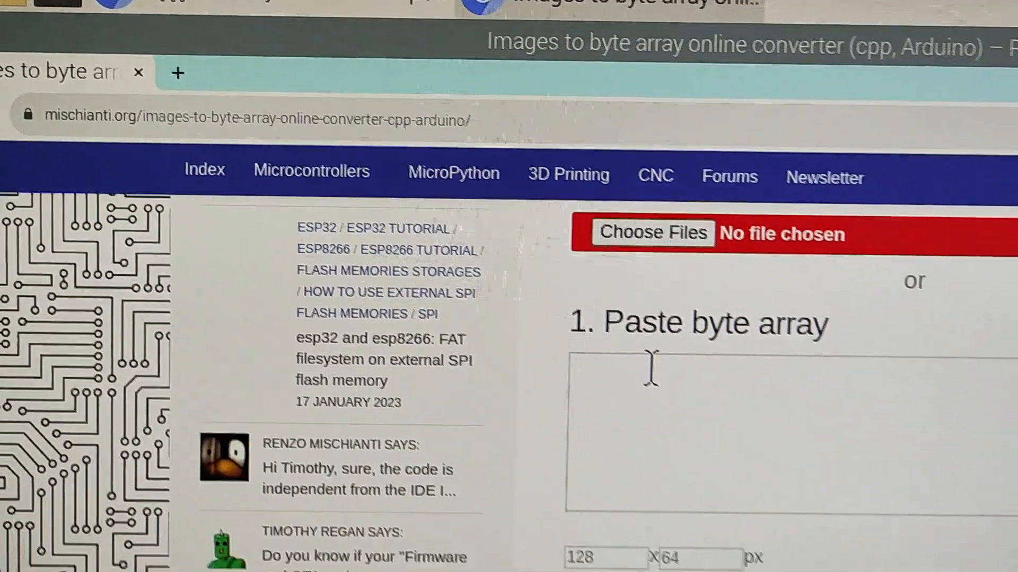
scroll(down, 3)
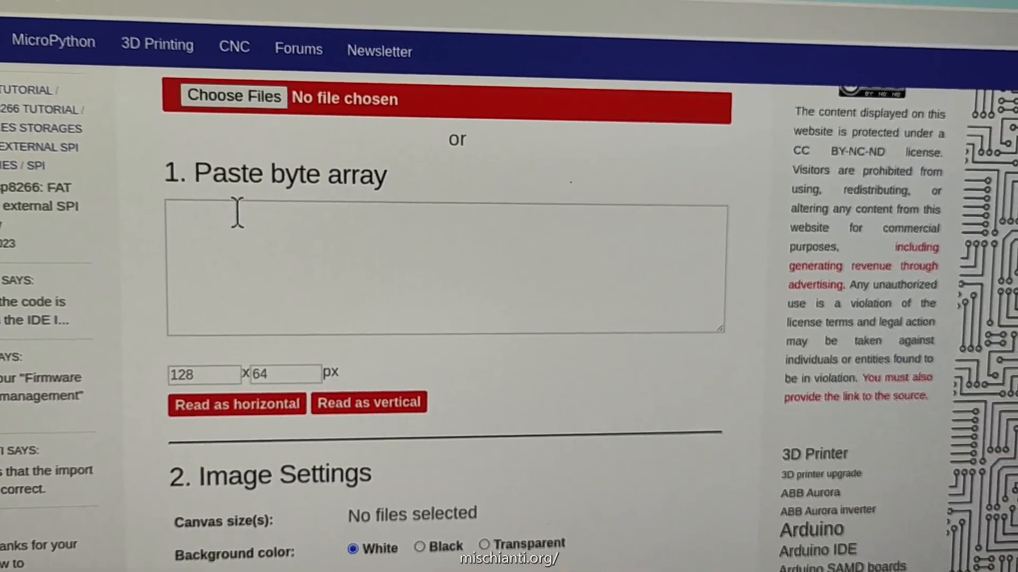
scroll(down, 3)
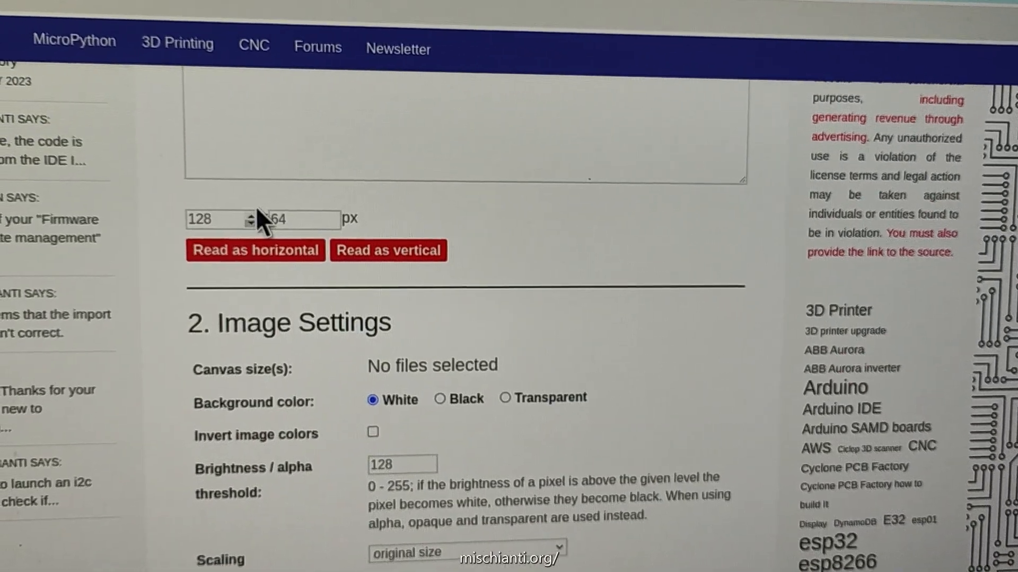
scroll(down, 3)
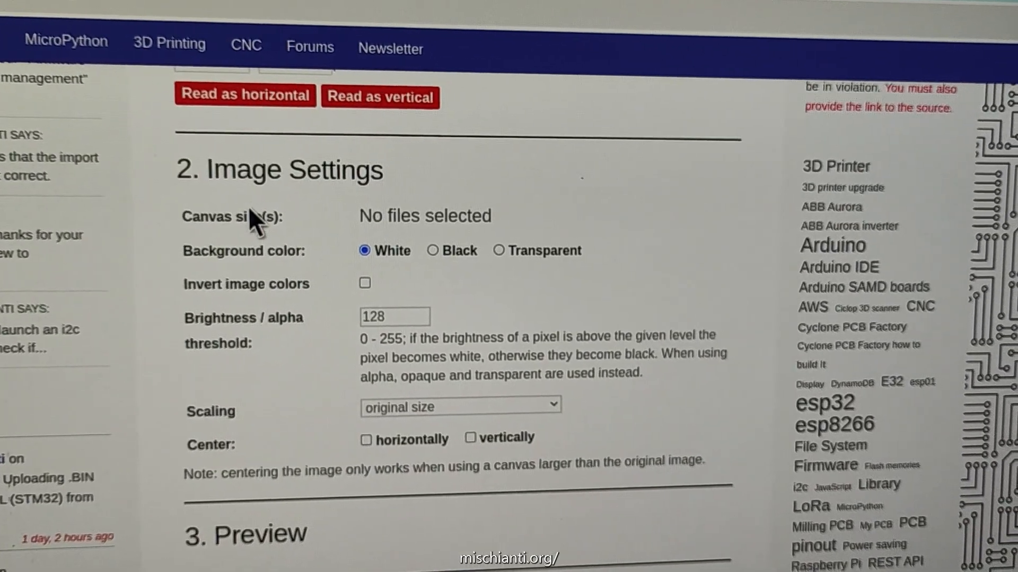
scroll(down, 3)
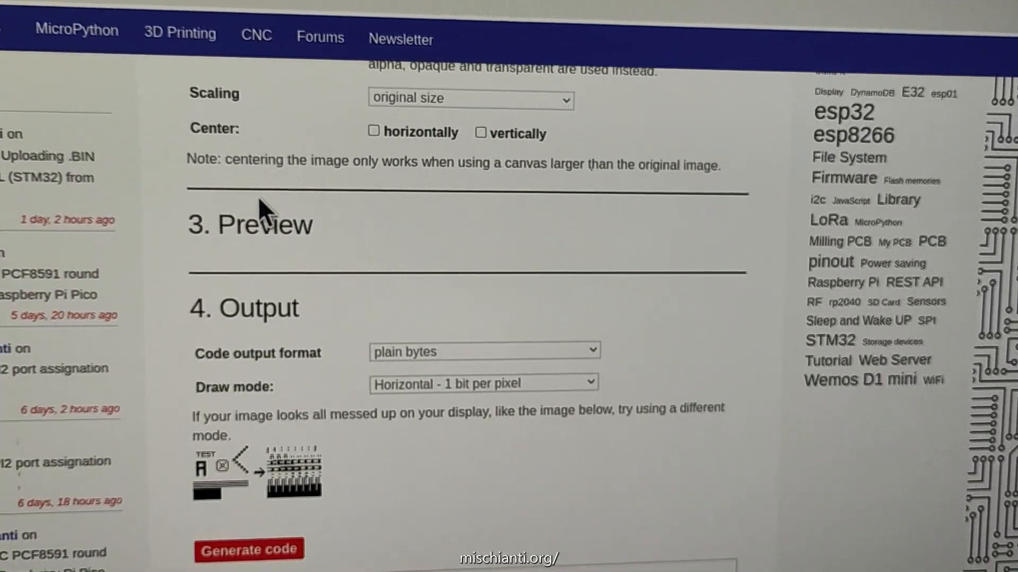
scroll(down, 3)
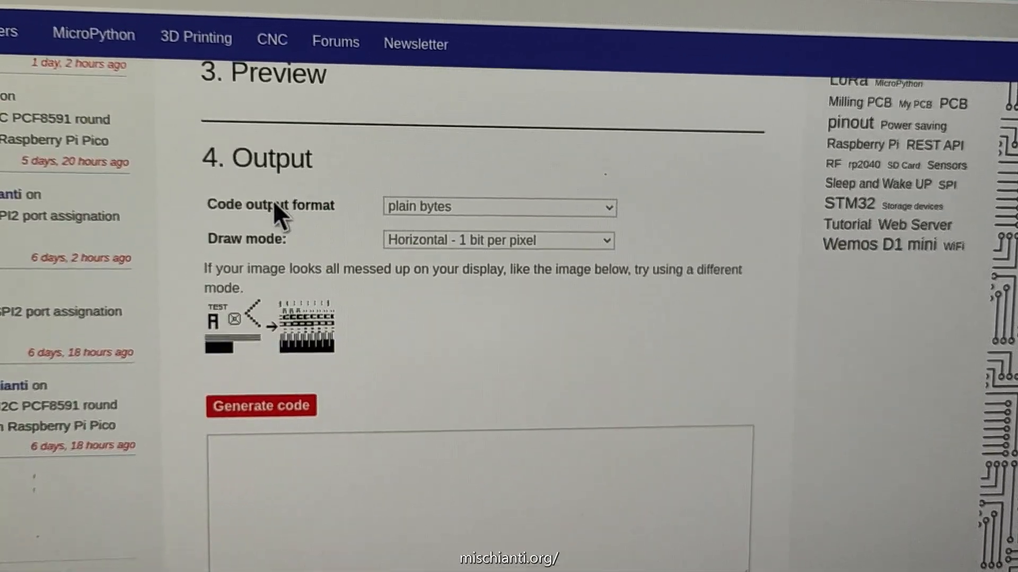
scroll(down, 3)
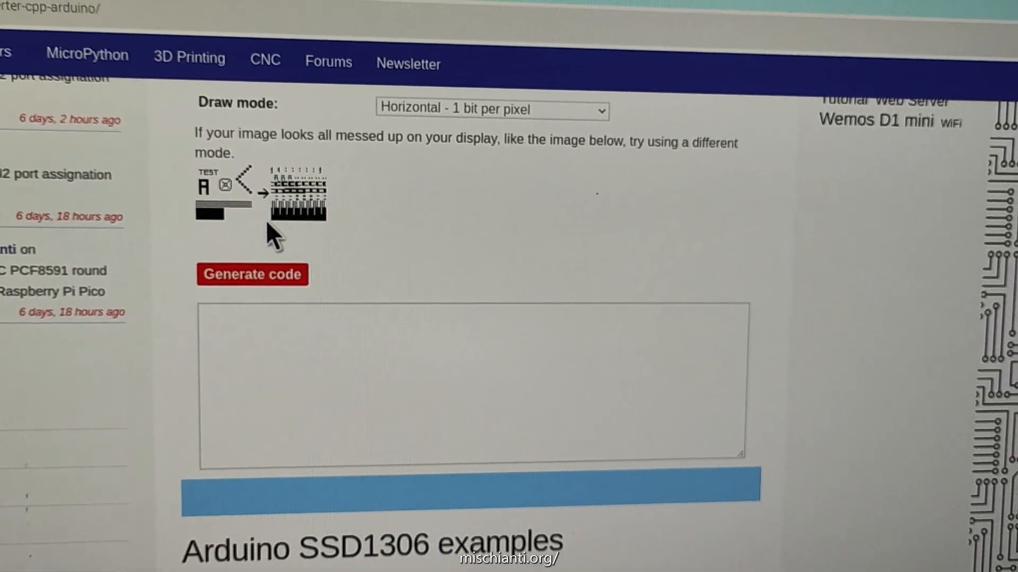